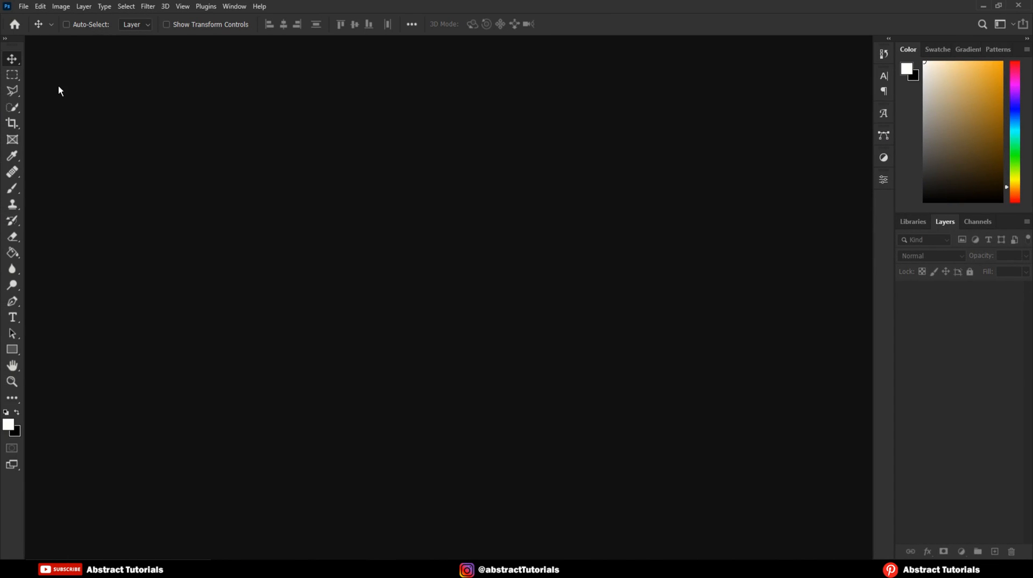
Step: Open the red fabric Sample photo and unlock its Background into editable Layer 0
{"action": "left_click", "coordinate": [23, 7]}
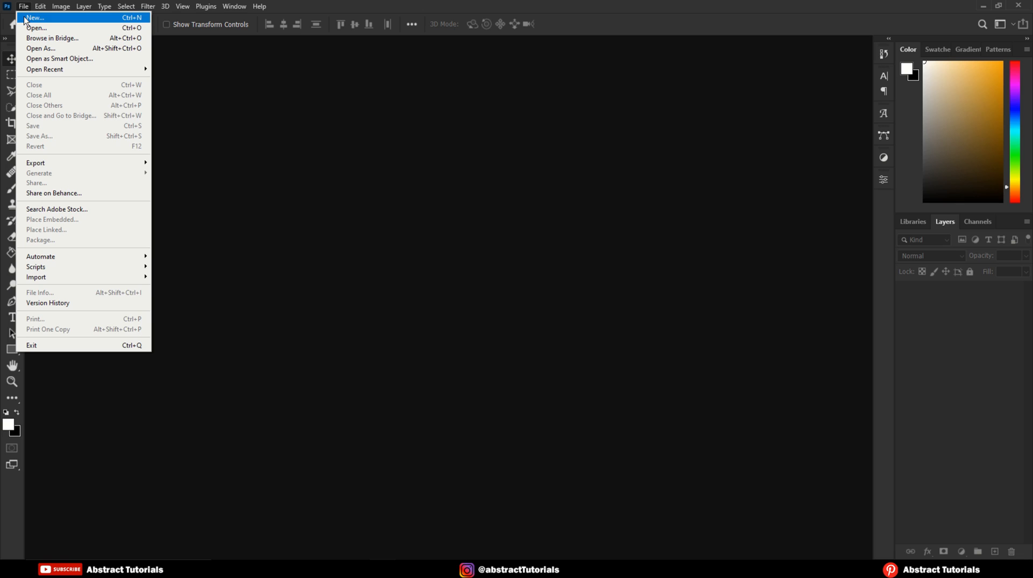
{"action": "left_click", "coordinate": [34, 28]}
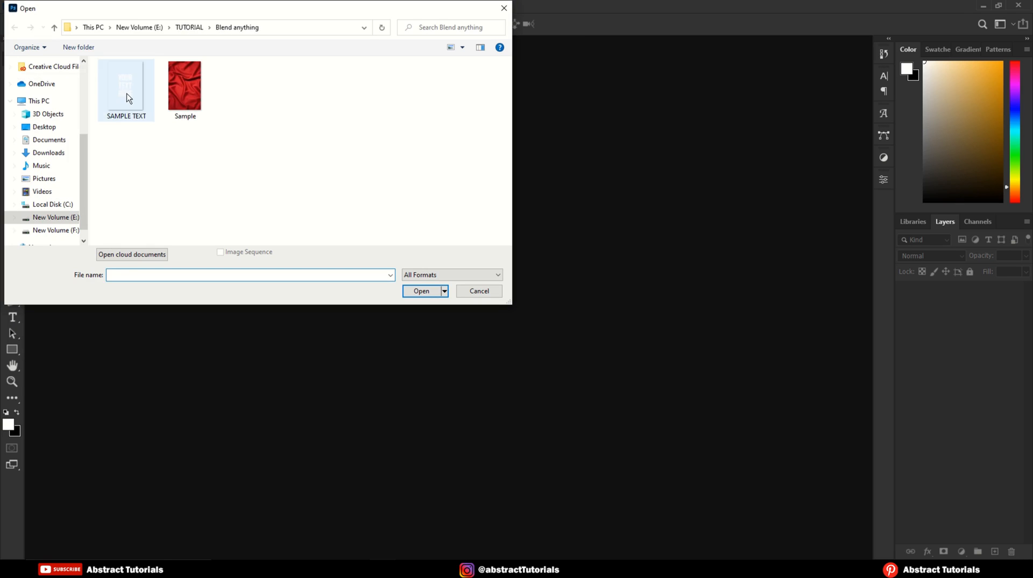
{"action": "double_click", "coordinate": [184, 83]}
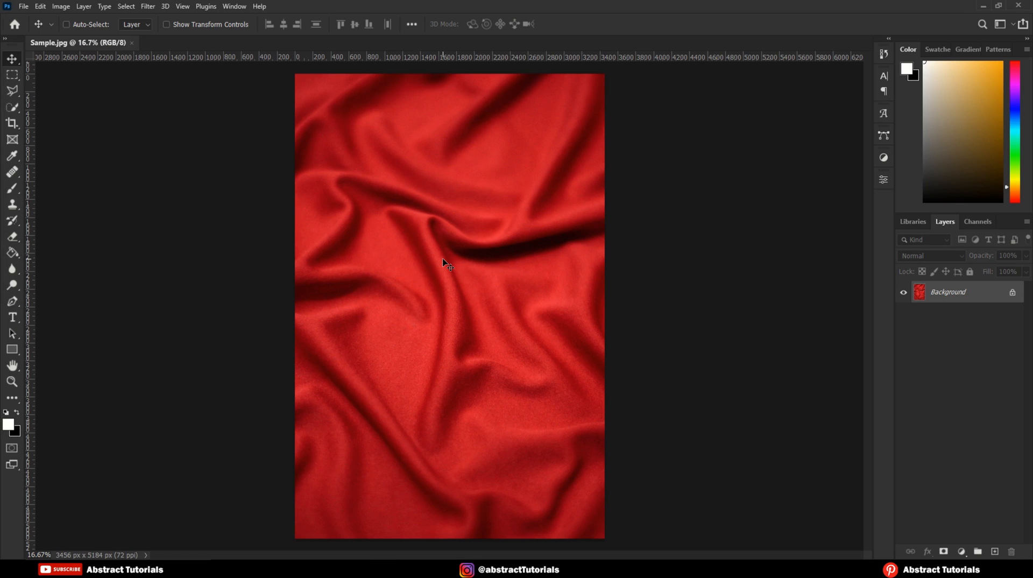
{"action": "mouse_move", "coordinate": [500, 298]}
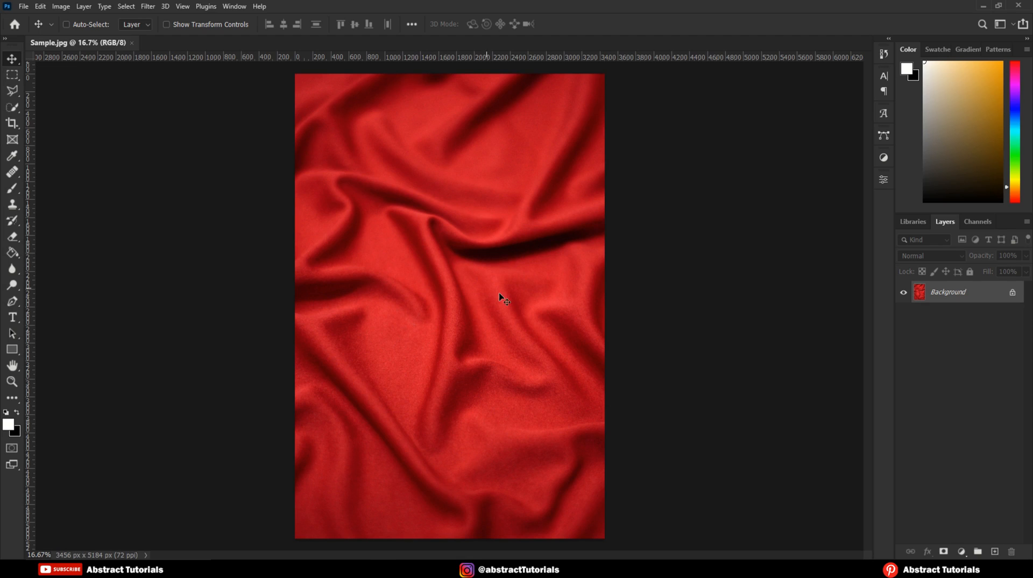
{"action": "double_click", "coordinate": [947, 292]}
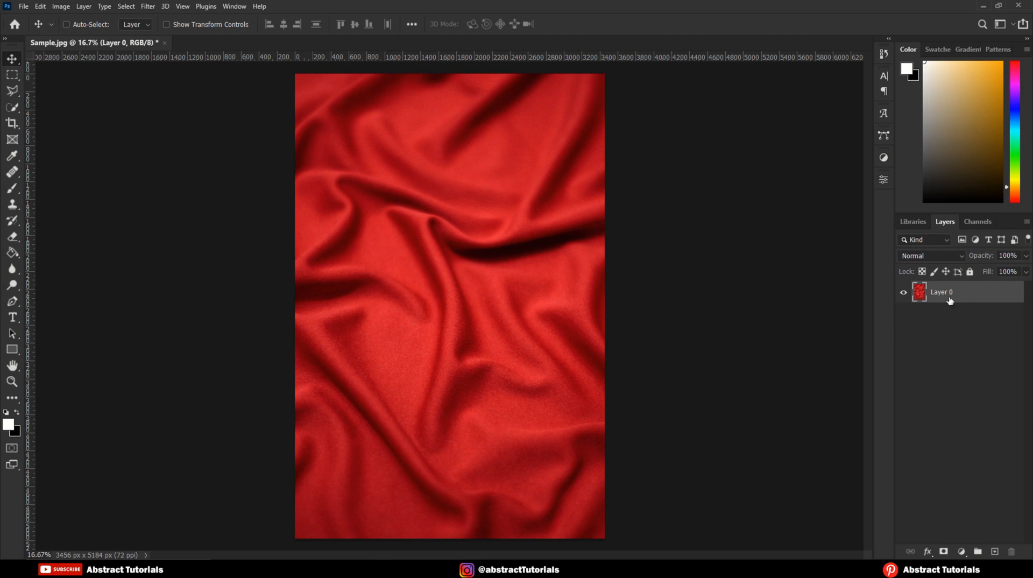
Step: Duplicate the fabric layer into a new document named DISPLACEMENT
{"action": "right_click", "coordinate": [940, 291]}
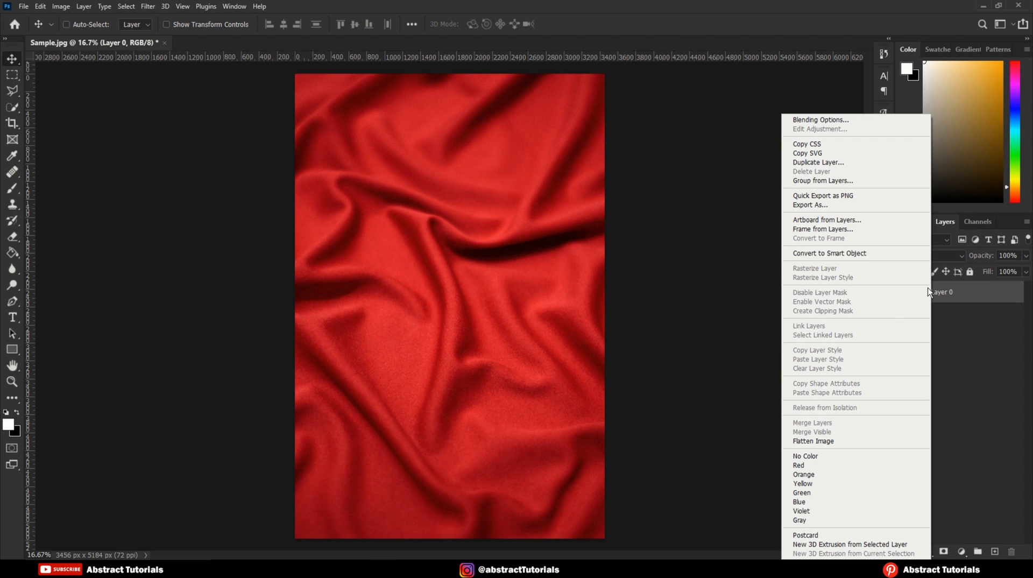
{"action": "mouse_move", "coordinate": [817, 162]}
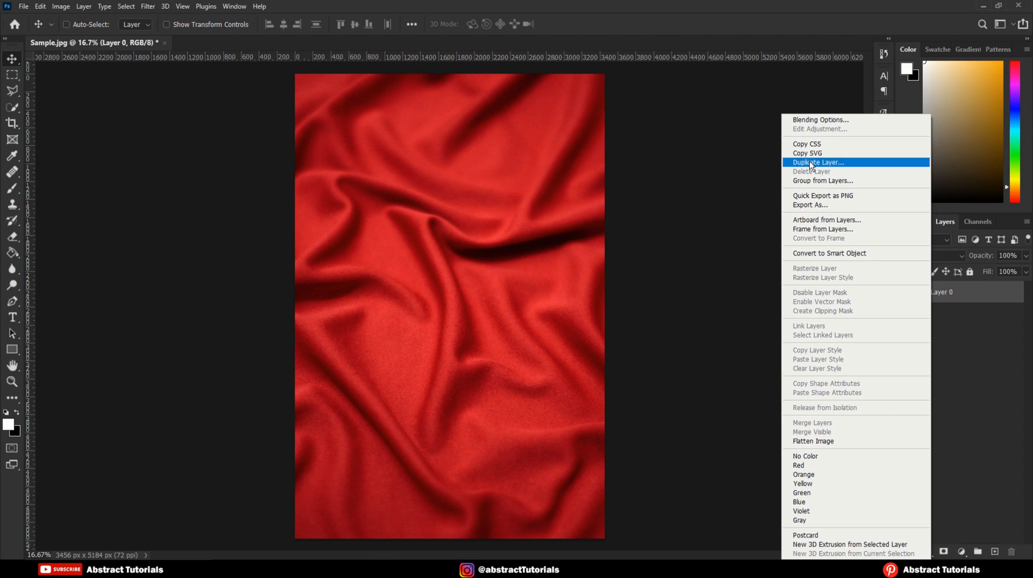
{"action": "left_click", "coordinate": [818, 163]}
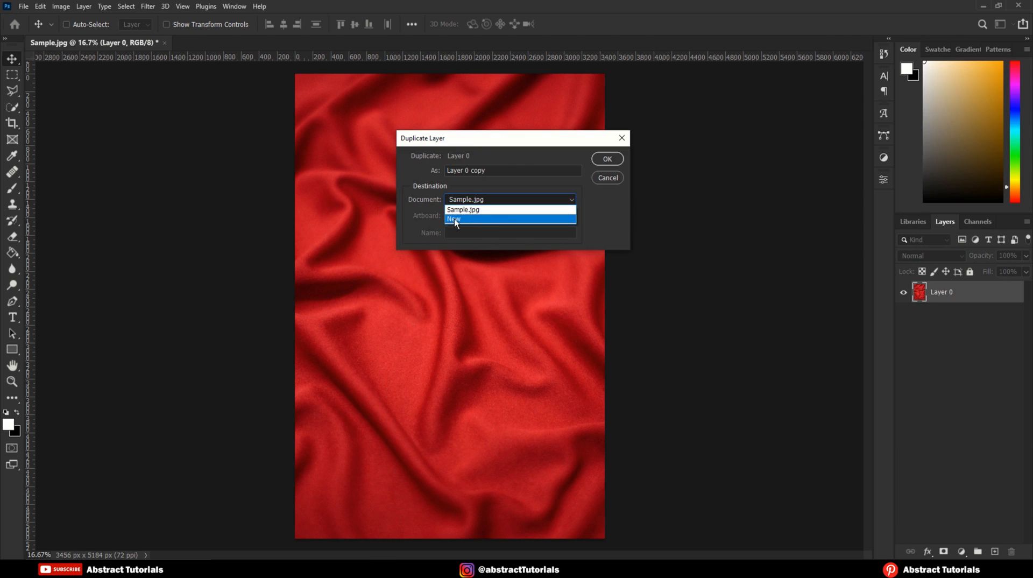
{"action": "left_click", "coordinate": [454, 218]}
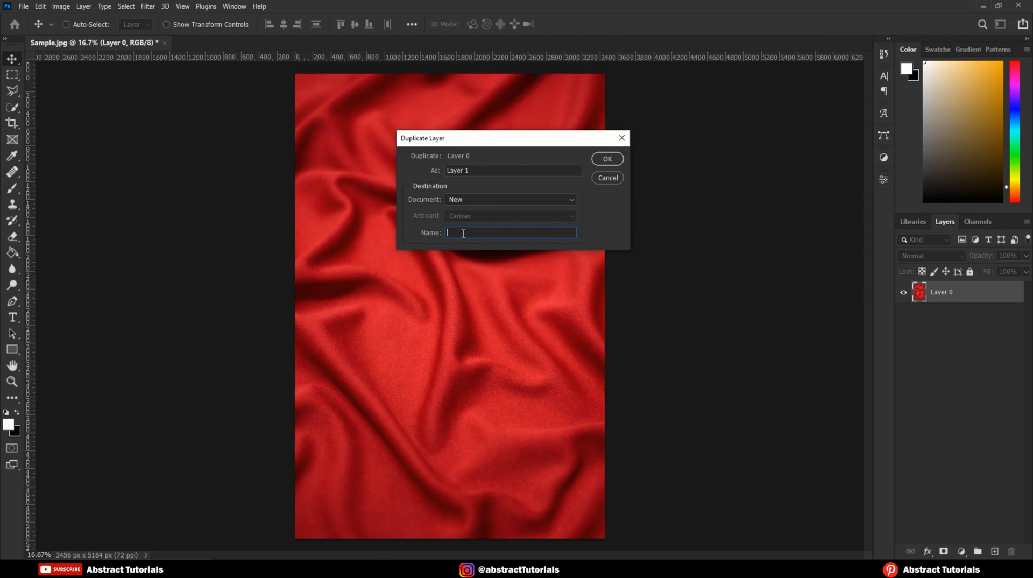
{"action": "type", "text": "DISPLACEM"}
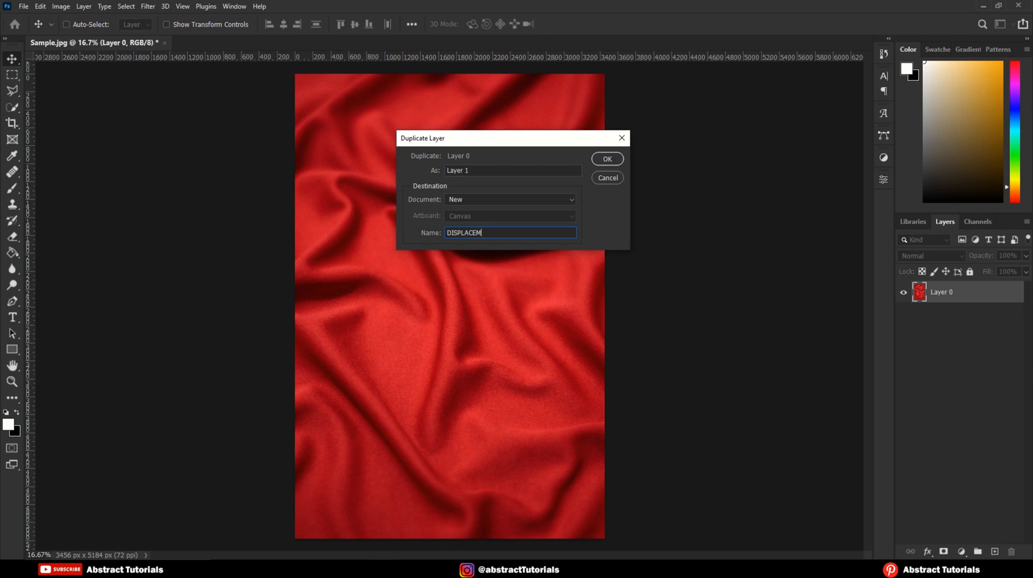
{"action": "type", "text": "ENT"}
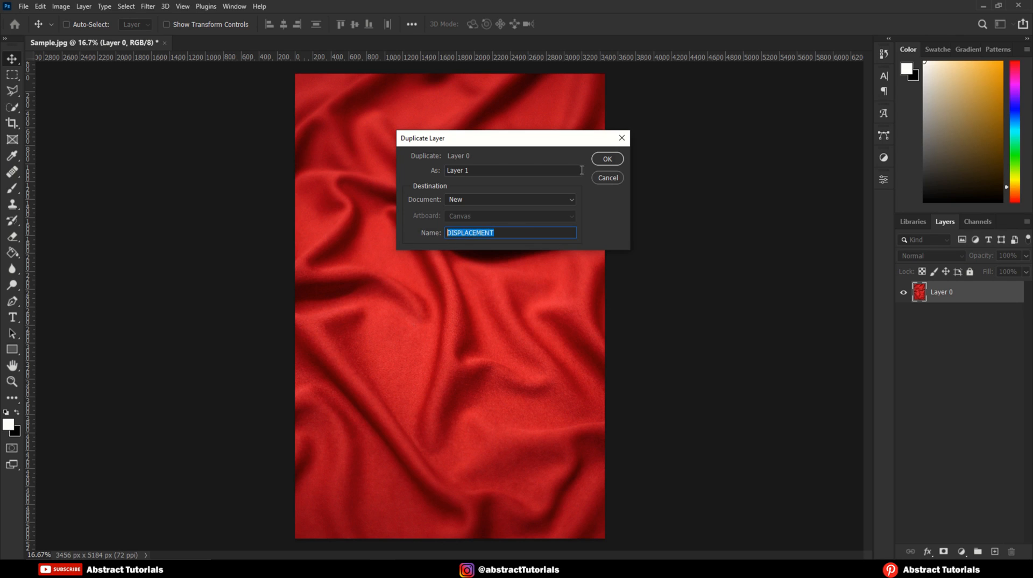
{"action": "left_click", "coordinate": [606, 160]}
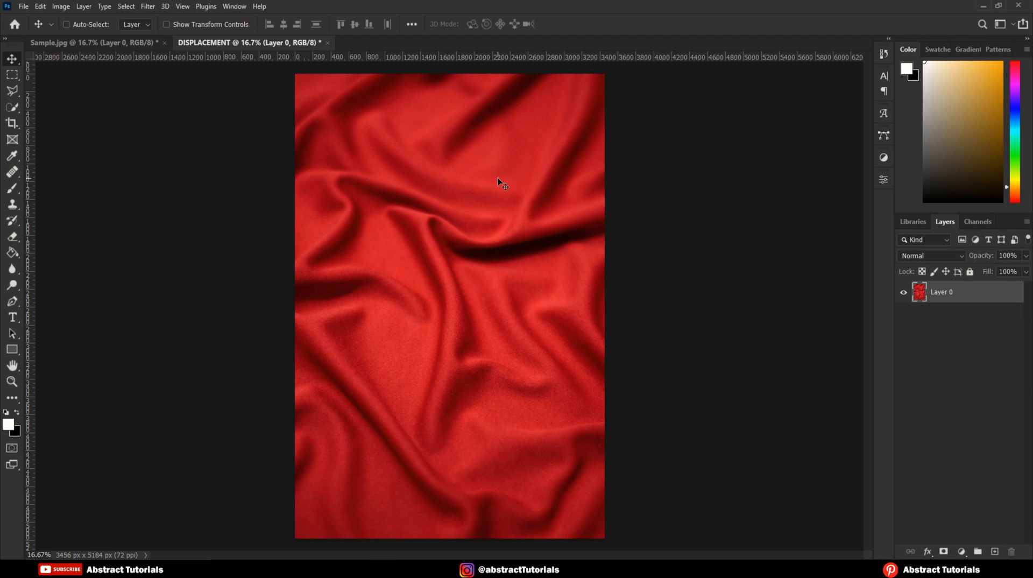
{"action": "mouse_move", "coordinate": [166, 117]}
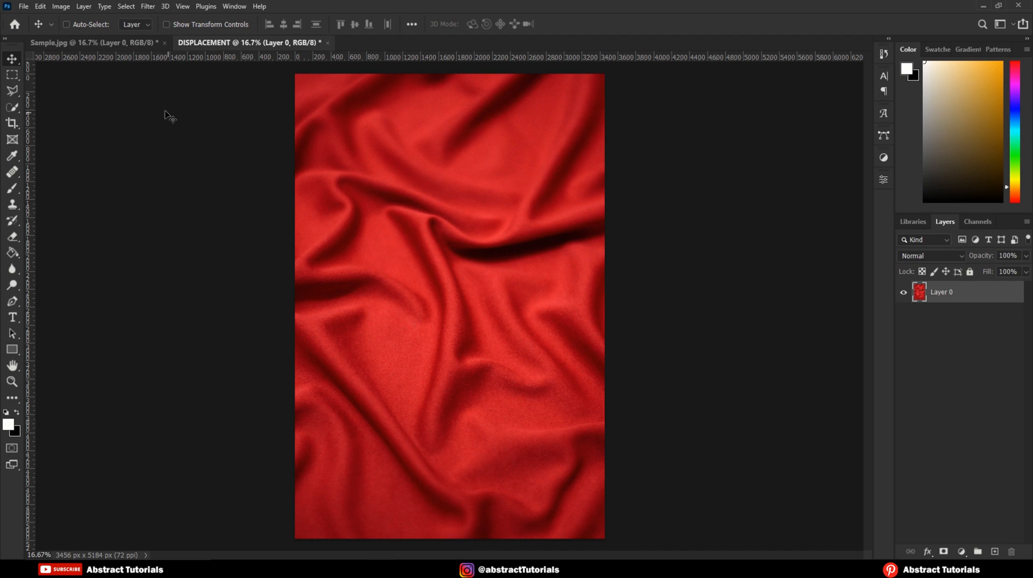
Step: Desaturate the fabric in the DISPLACEMENT document to grayscale
{"action": "left_click", "coordinate": [60, 7]}
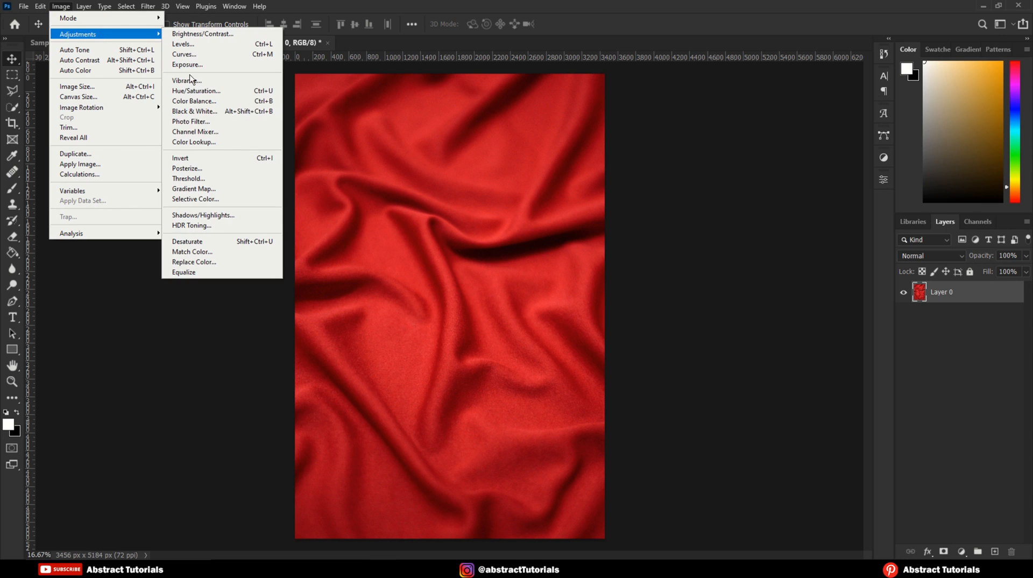
{"action": "mouse_move", "coordinate": [187, 241]}
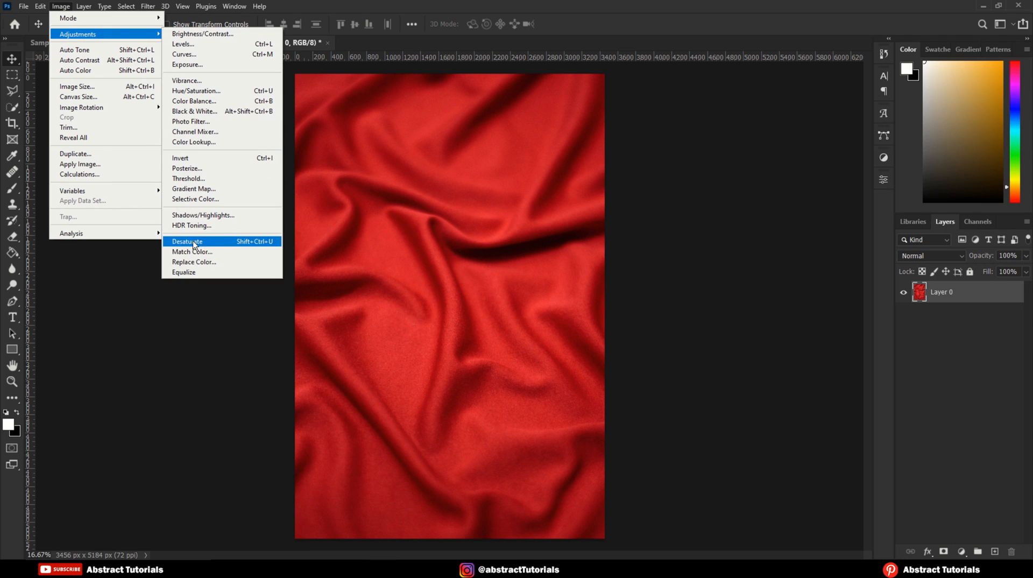
{"action": "left_click", "coordinate": [186, 240]}
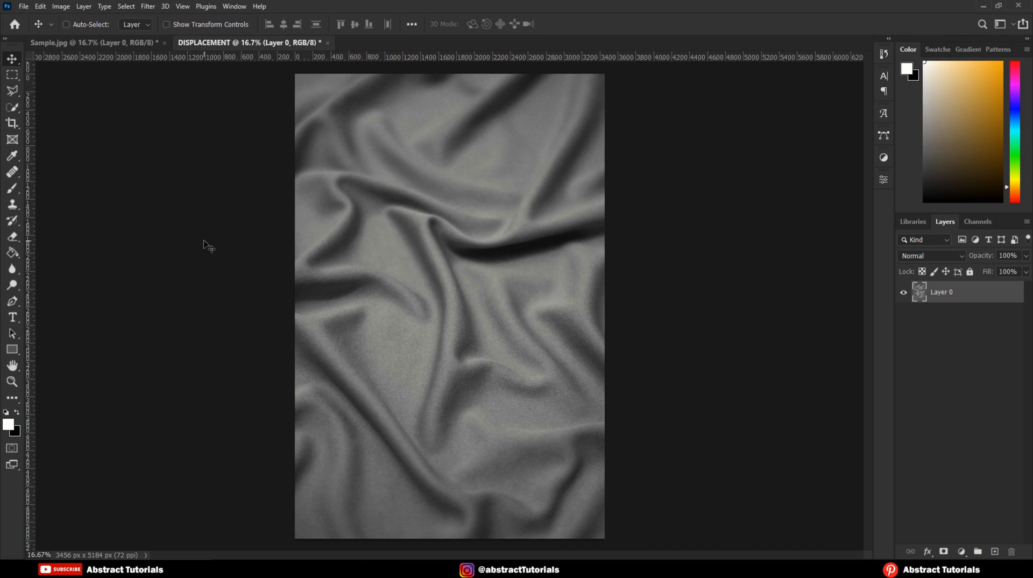
Step: Apply a 5.0 pixel Gaussian Blur to the grey fabric
{"action": "left_click", "coordinate": [148, 6]}
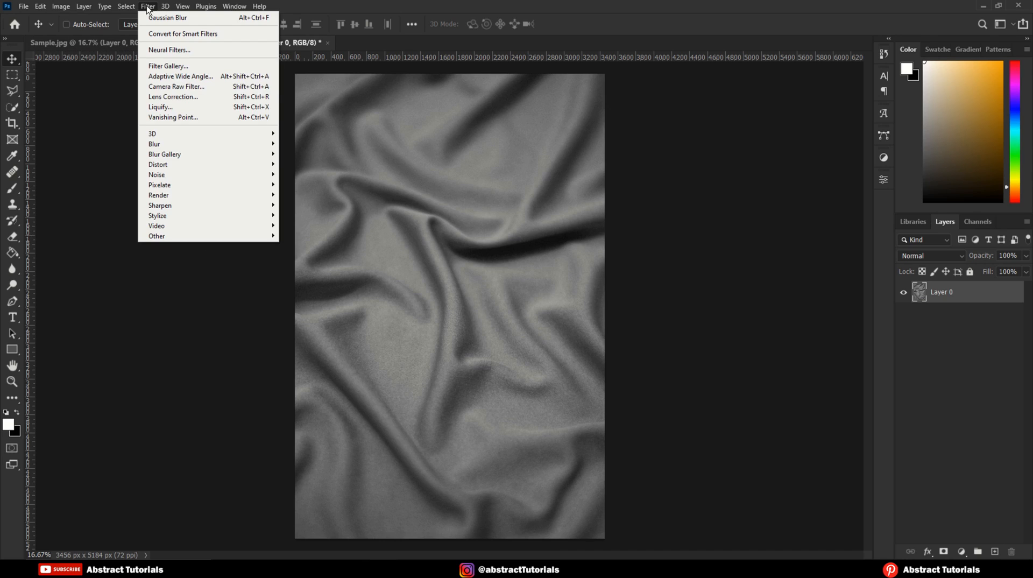
{"action": "mouse_move", "coordinate": [154, 143]}
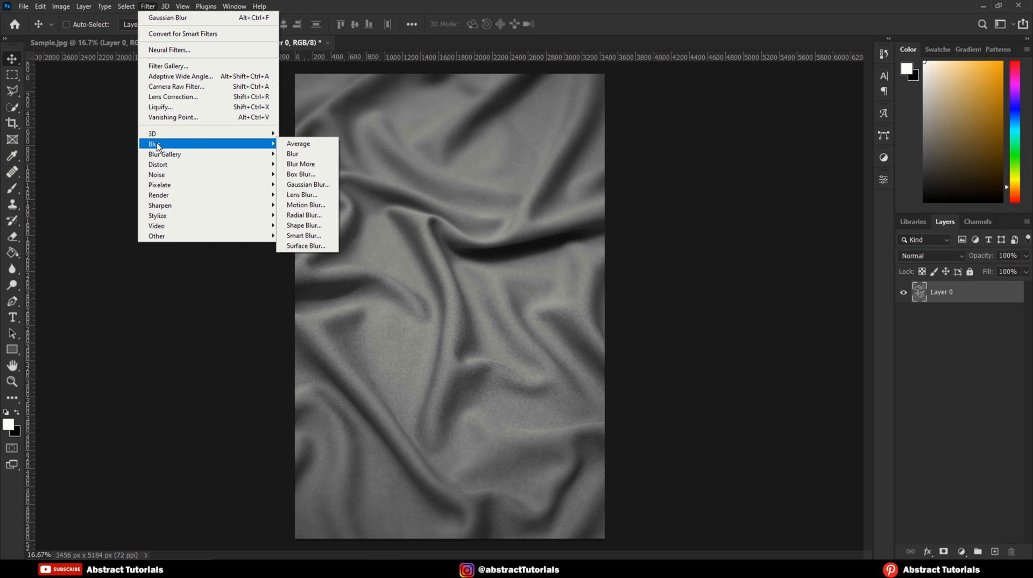
{"action": "mouse_move", "coordinate": [308, 184]}
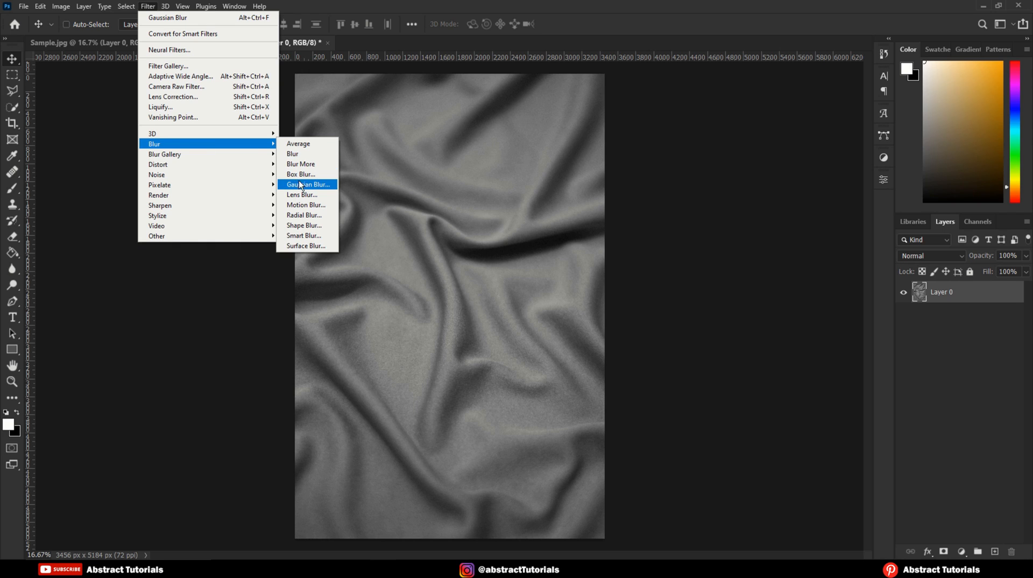
{"action": "left_click", "coordinate": [307, 184]}
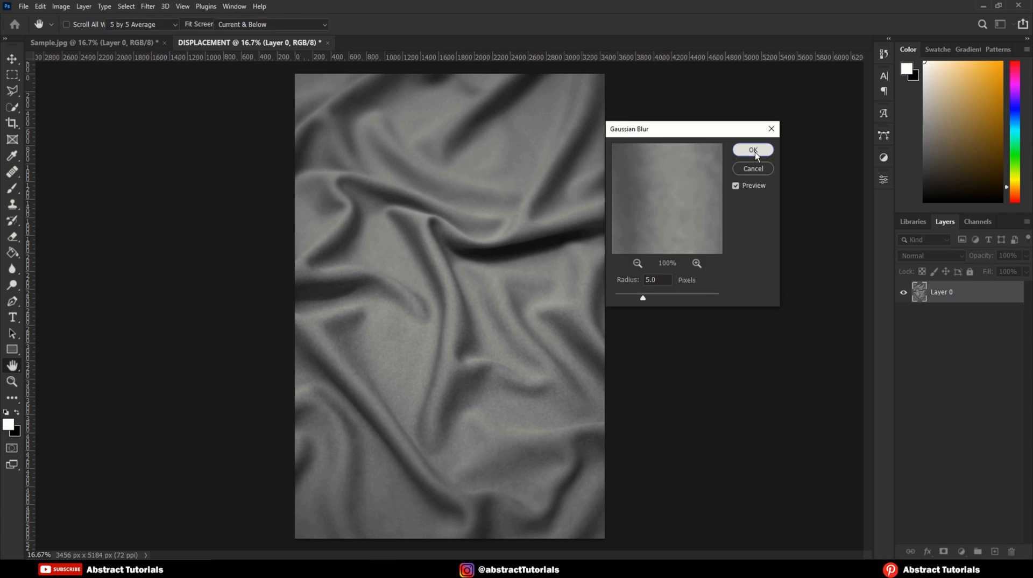
{"action": "left_click", "coordinate": [752, 149]}
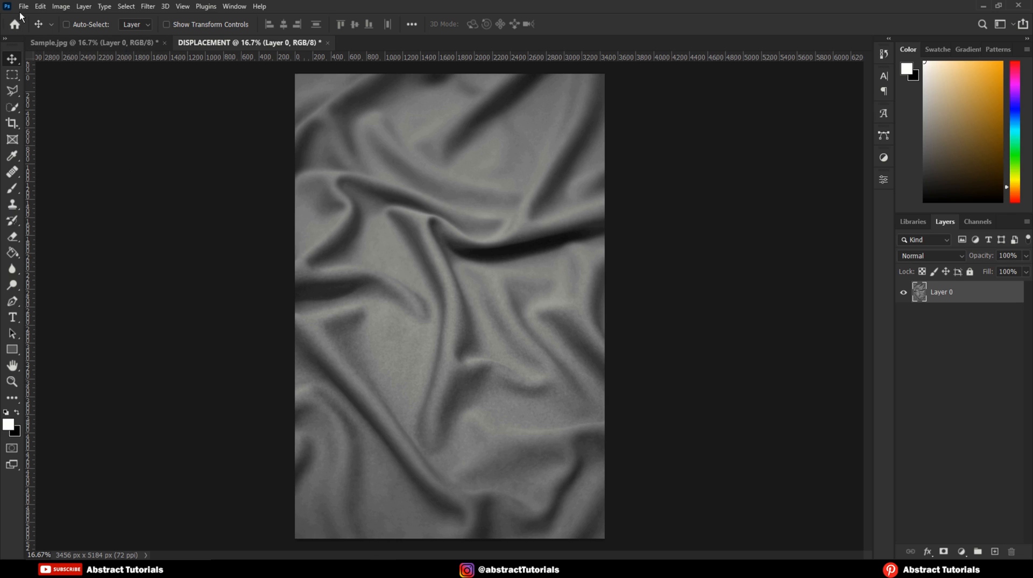
Step: Save the map as DISPLACEMENT.psd in the Blend anything folder and close it
{"action": "left_click", "coordinate": [23, 6]}
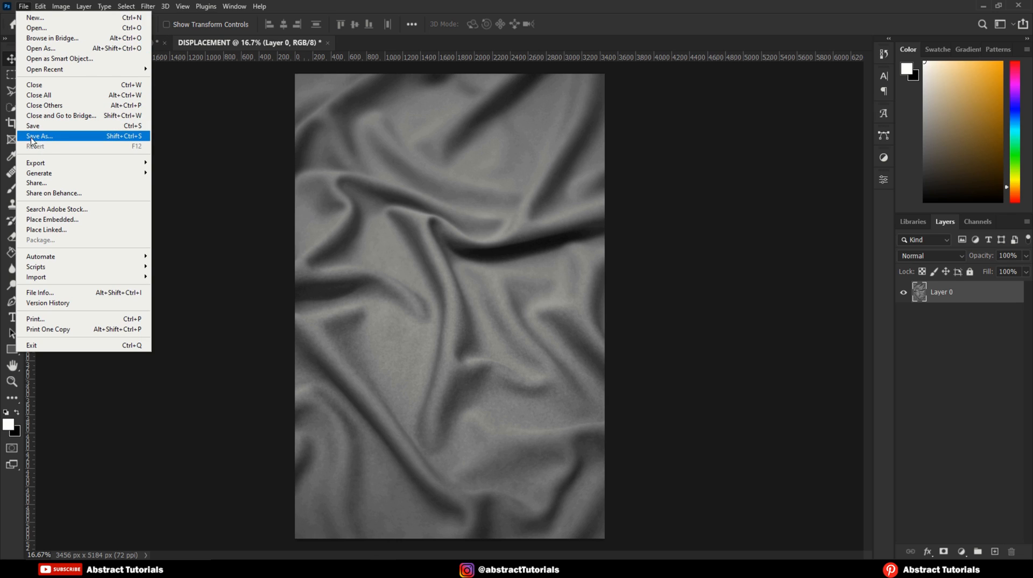
{"action": "left_click", "coordinate": [39, 135]}
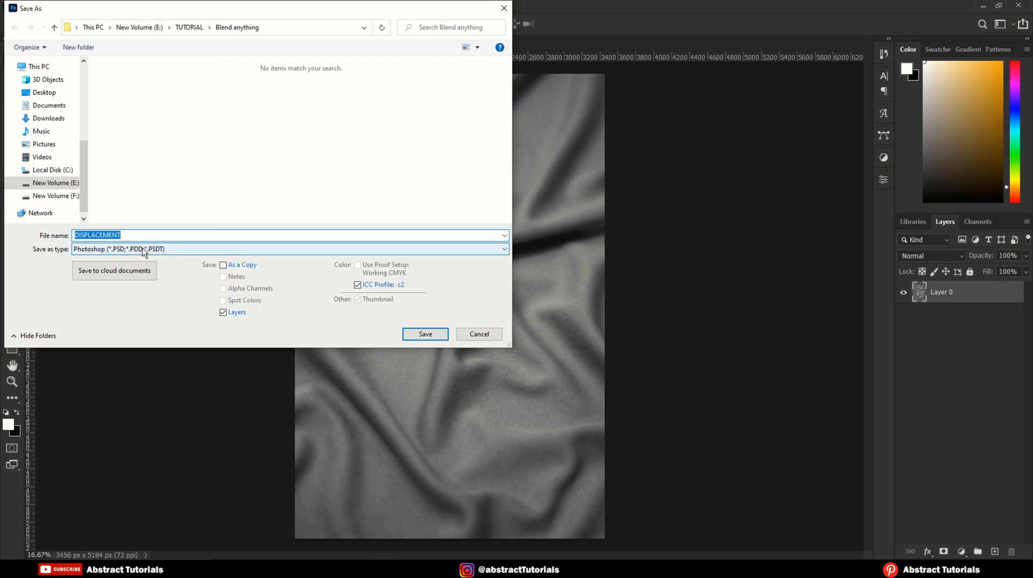
{"action": "mouse_move", "coordinate": [257, 264]}
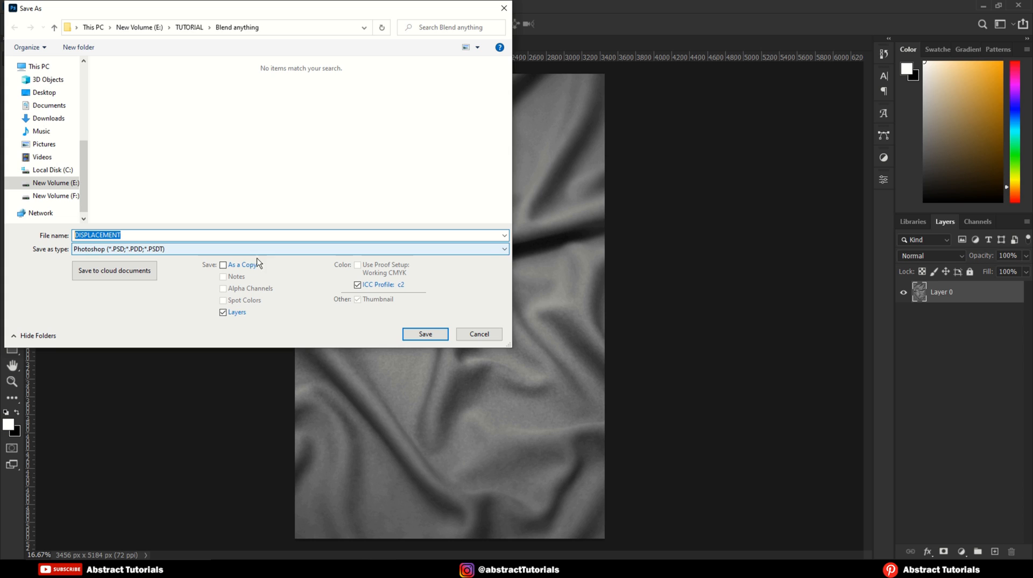
{"action": "left_click", "coordinate": [424, 334]}
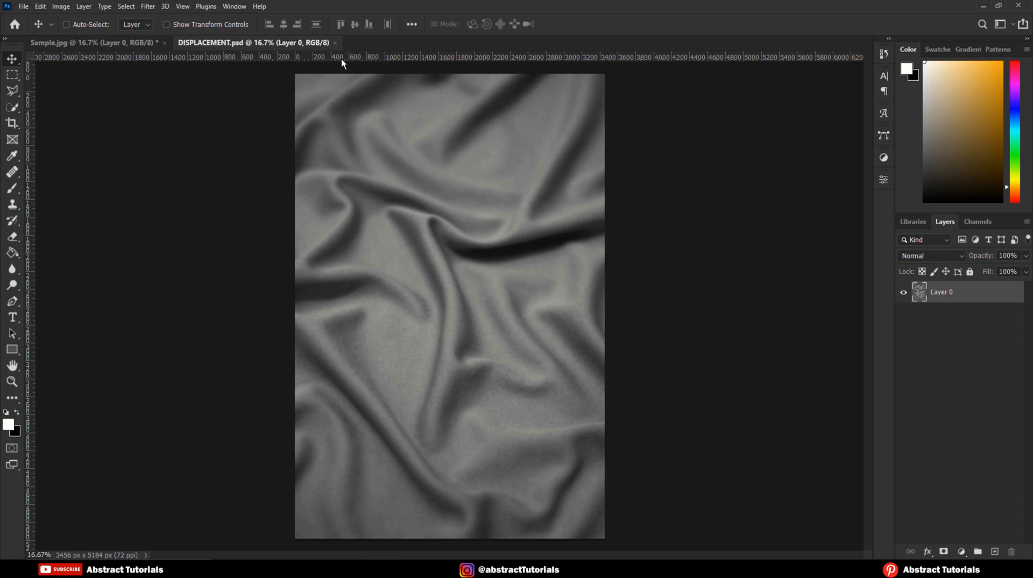
{"action": "left_click", "coordinate": [89, 42]}
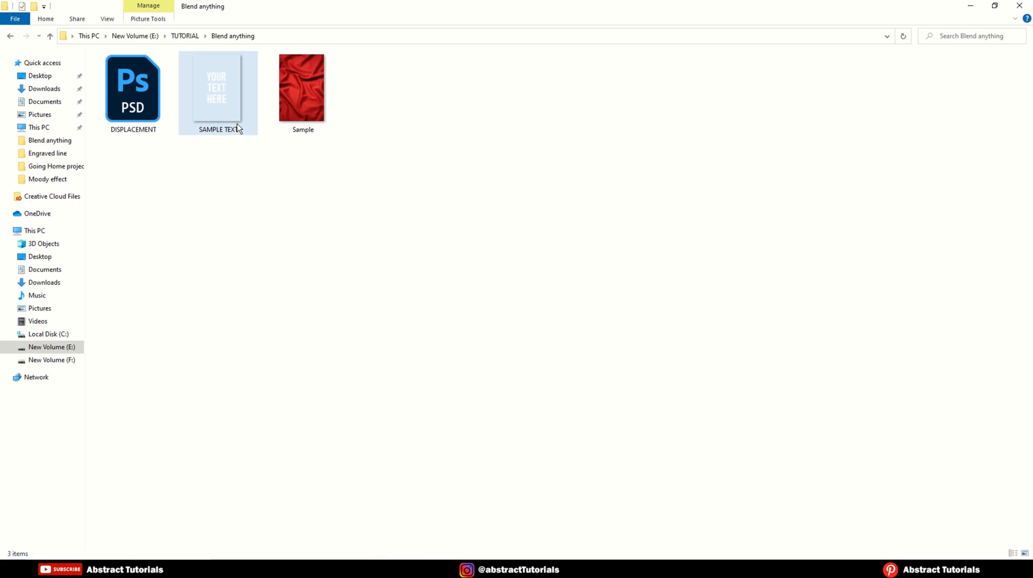
Step: Place the SAMPLE TEXT graphic as a layer over the red fabric and commit it
{"action": "left_click_drag", "start_coordinate": [217, 87], "coordinate": [373, 454]}
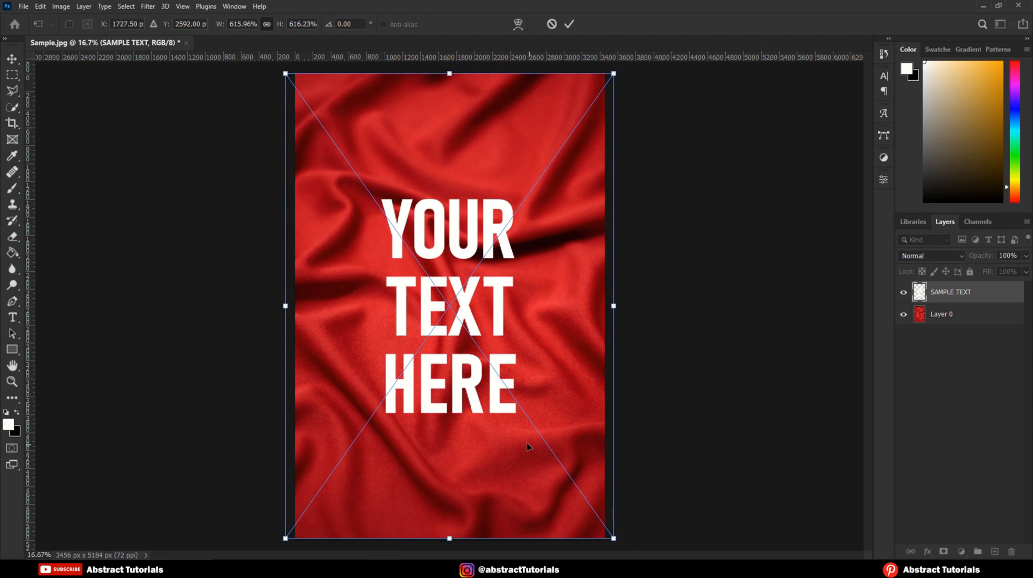
{"action": "mouse_move", "coordinate": [568, 24]}
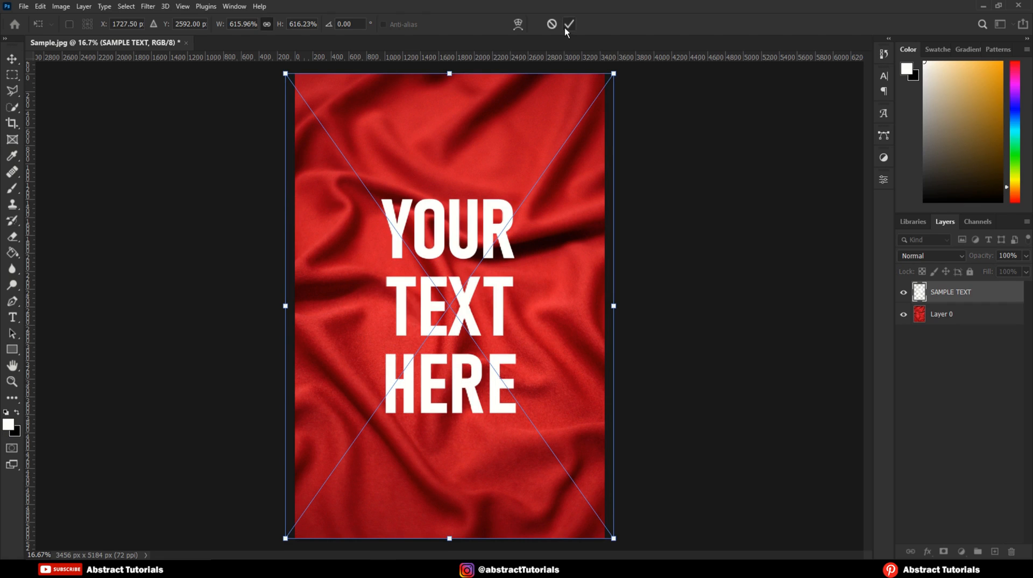
{"action": "left_click", "coordinate": [568, 25]}
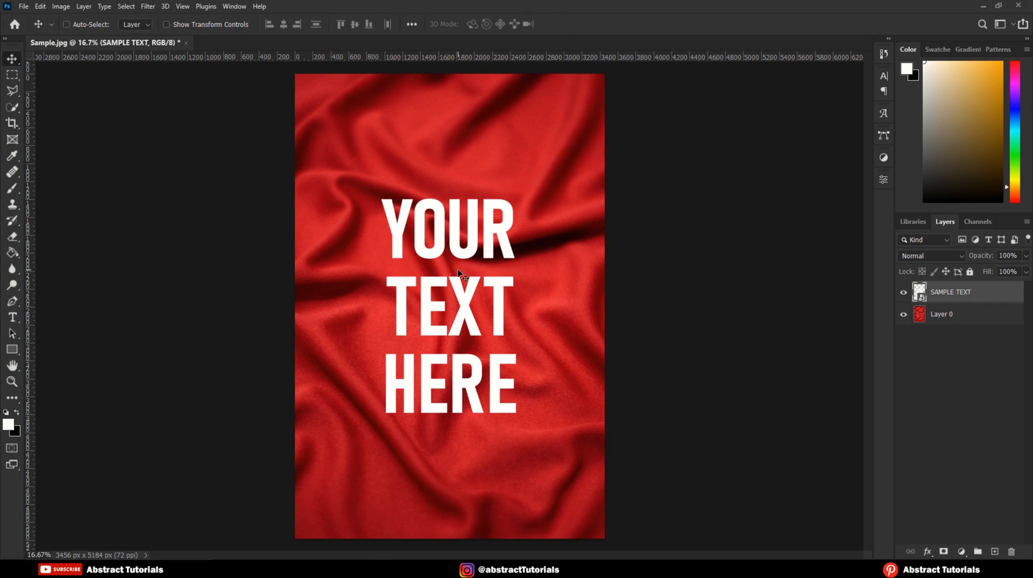
{"action": "mouse_move", "coordinate": [189, 87]}
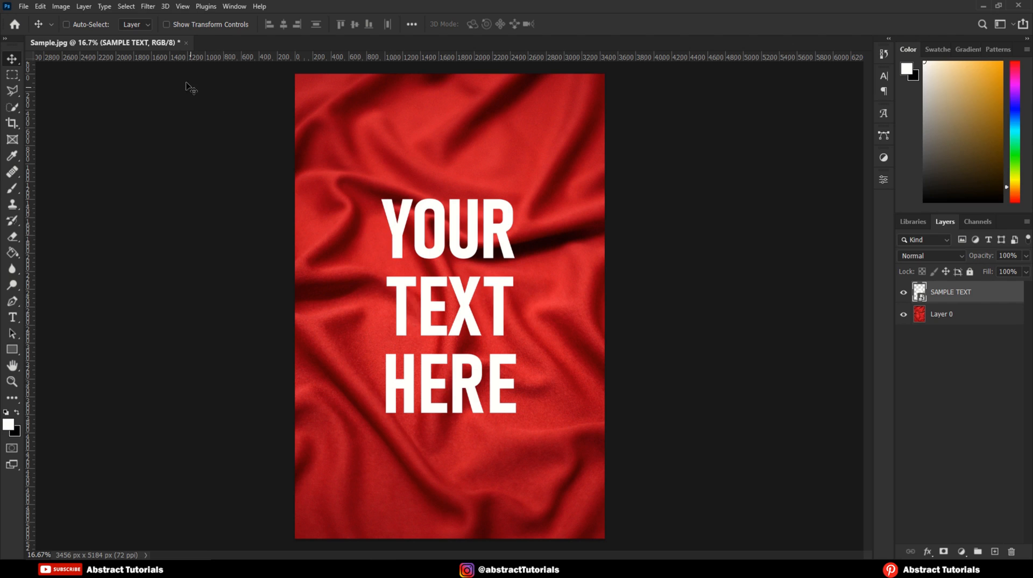
Step: Apply a Displace filter at scale 20 using DISPLACEMENT.psd, toggling it to compare
{"action": "left_click", "coordinate": [148, 6]}
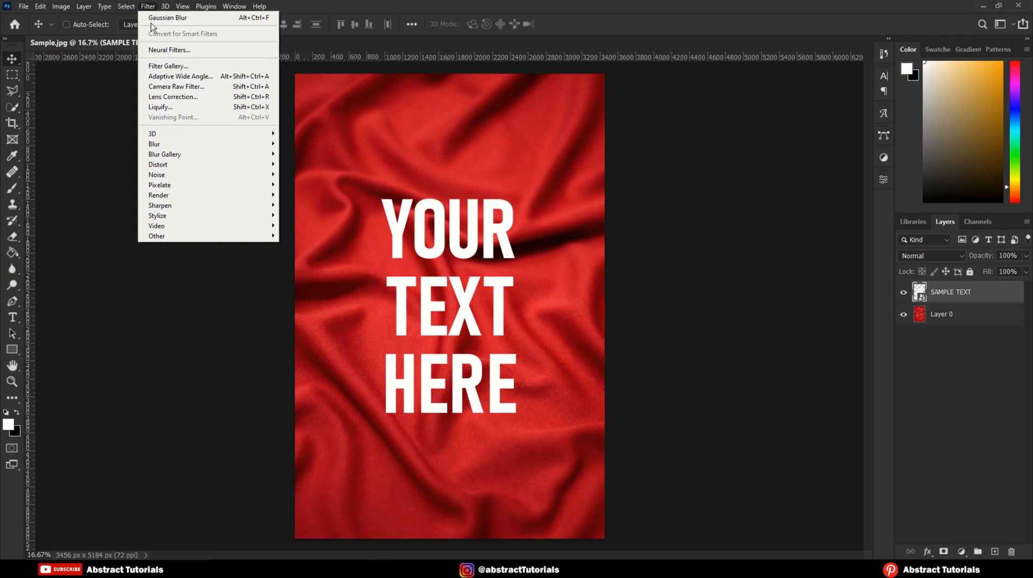
{"action": "mouse_move", "coordinate": [157, 175]}
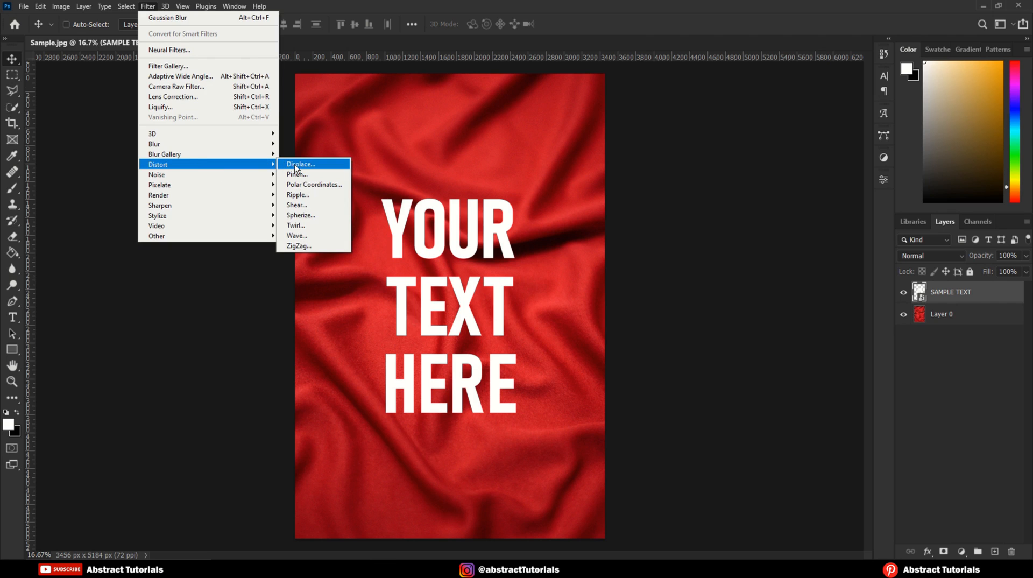
{"action": "left_click", "coordinate": [300, 163]}
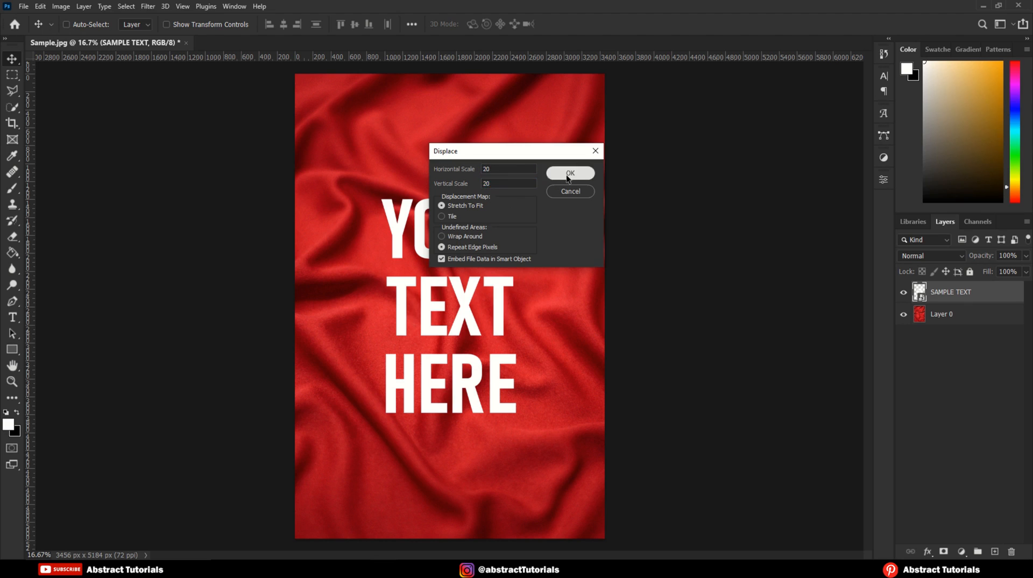
{"action": "left_click", "coordinate": [569, 172]}
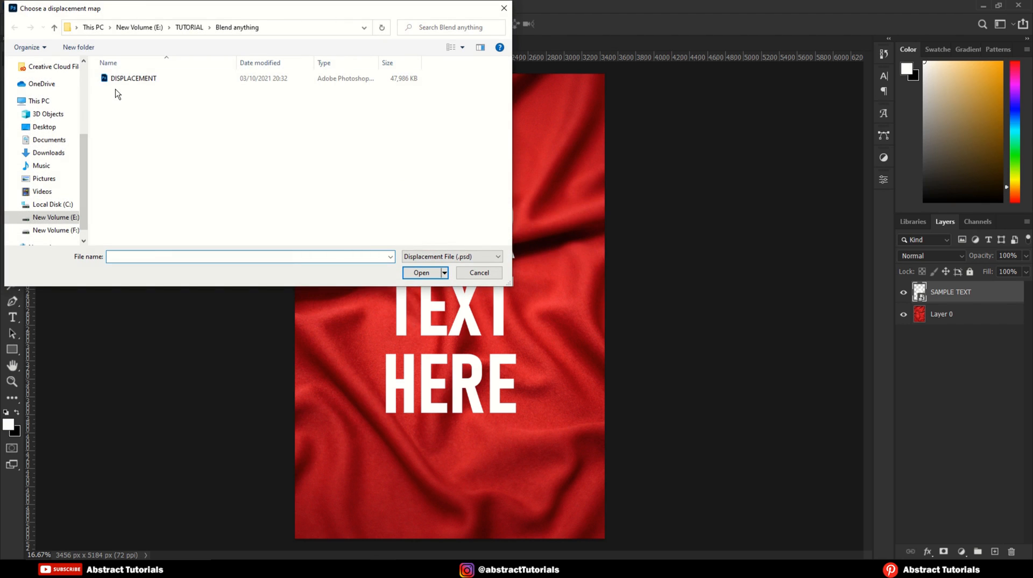
{"action": "left_click", "coordinate": [134, 77]}
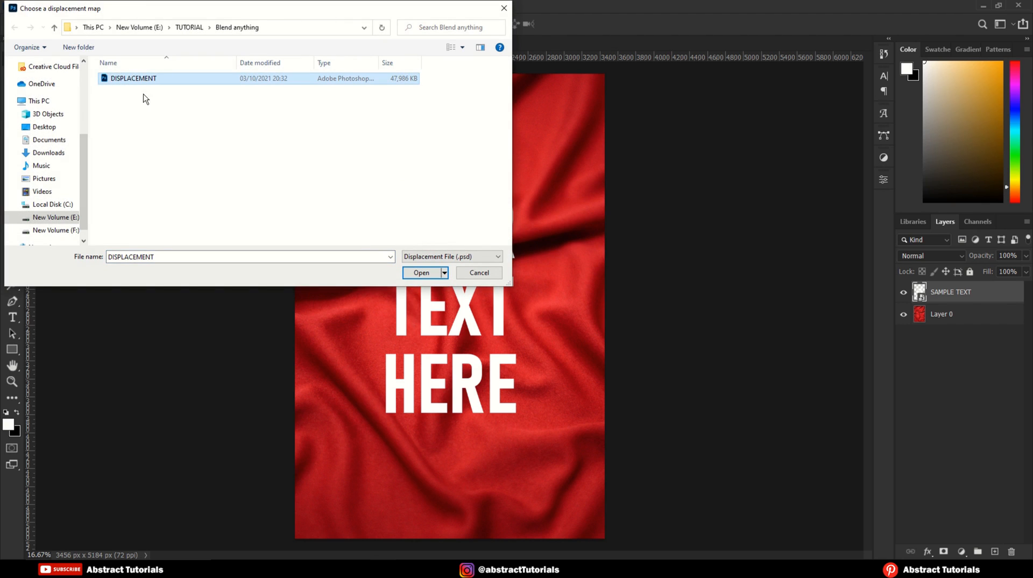
{"action": "left_click", "coordinate": [421, 272]}
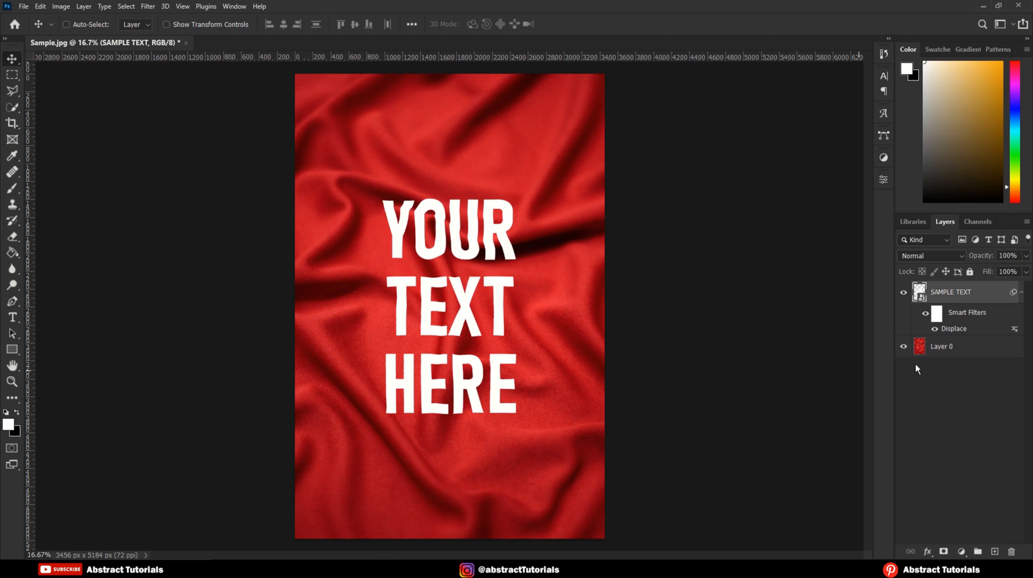
{"action": "left_click", "coordinate": [934, 313]}
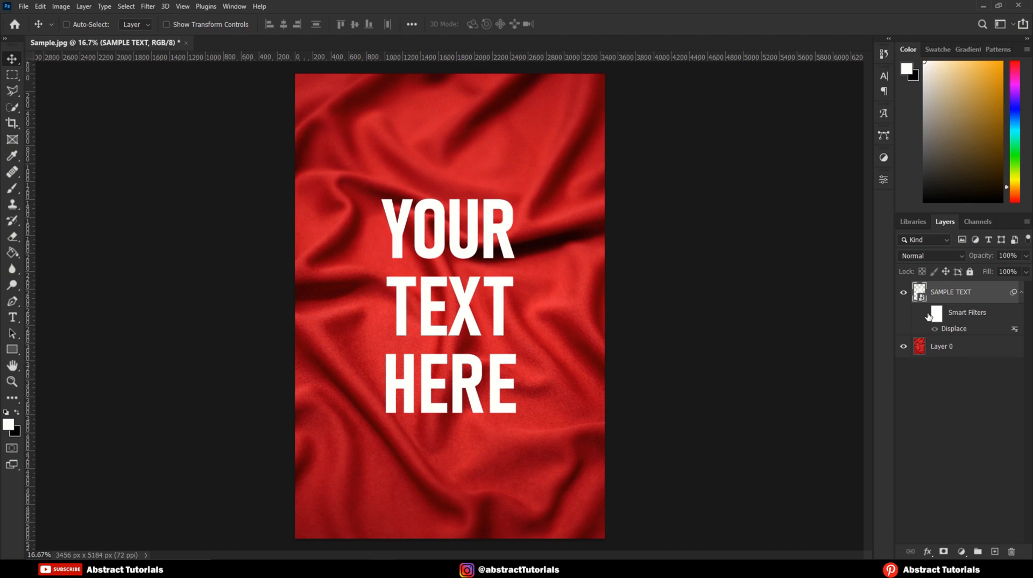
{"action": "left_click", "coordinate": [926, 312]}
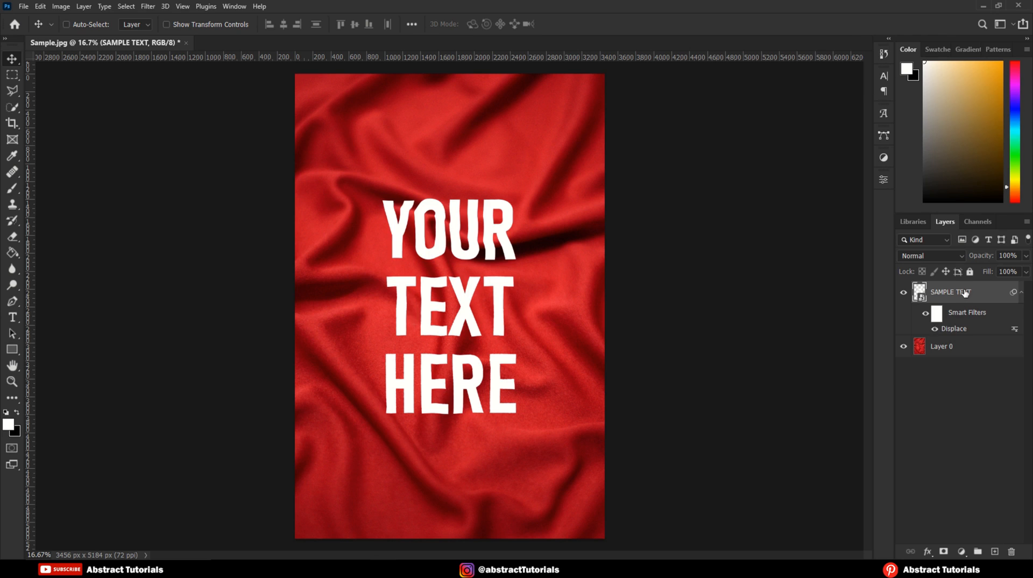
Step: Bring up Blending Options for the SAMPLE TEXT layer to adjust Blend If
{"action": "right_click", "coordinate": [949, 292]}
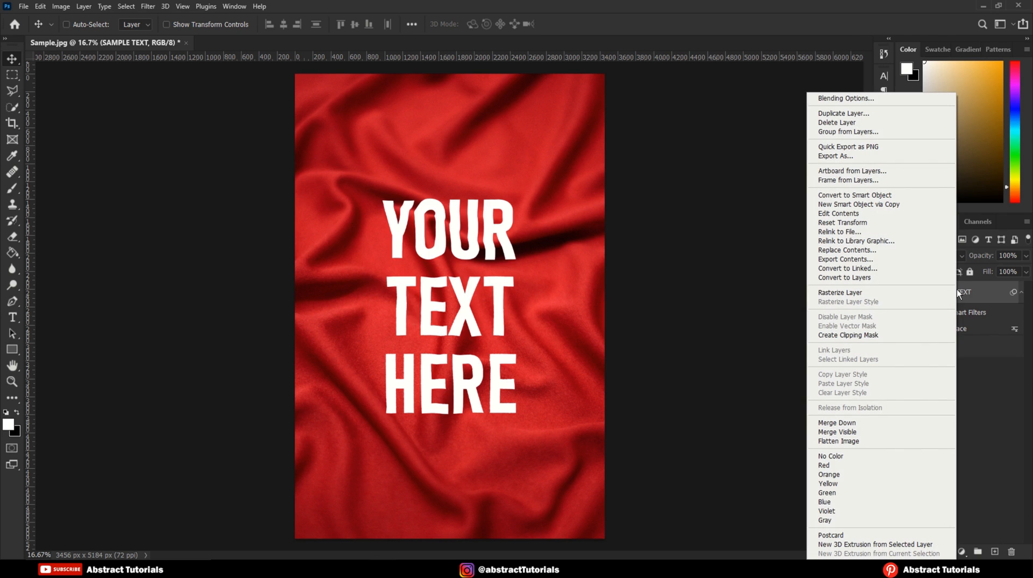
{"action": "mouse_move", "coordinate": [846, 98]}
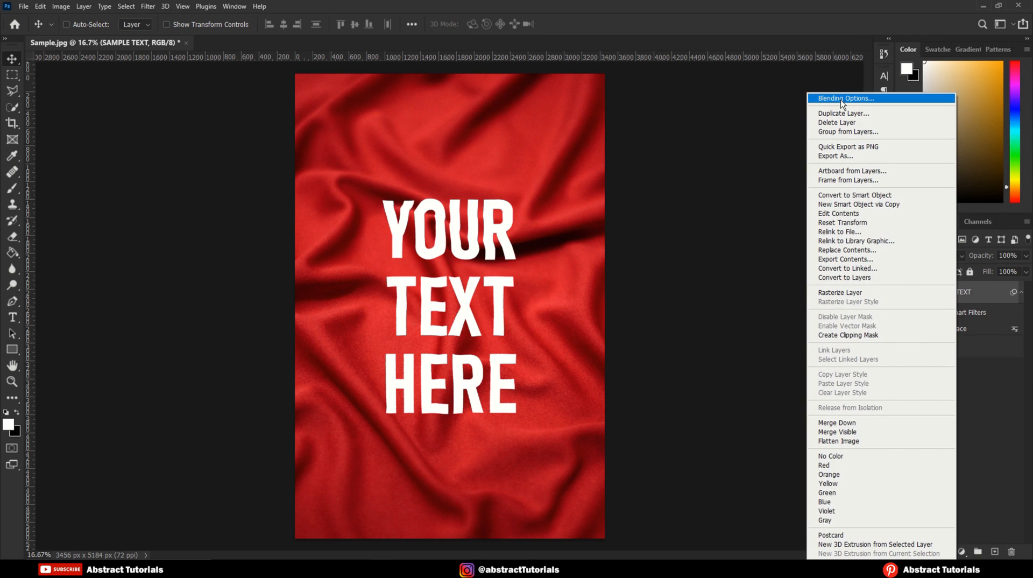
{"action": "left_click", "coordinate": [845, 98]}
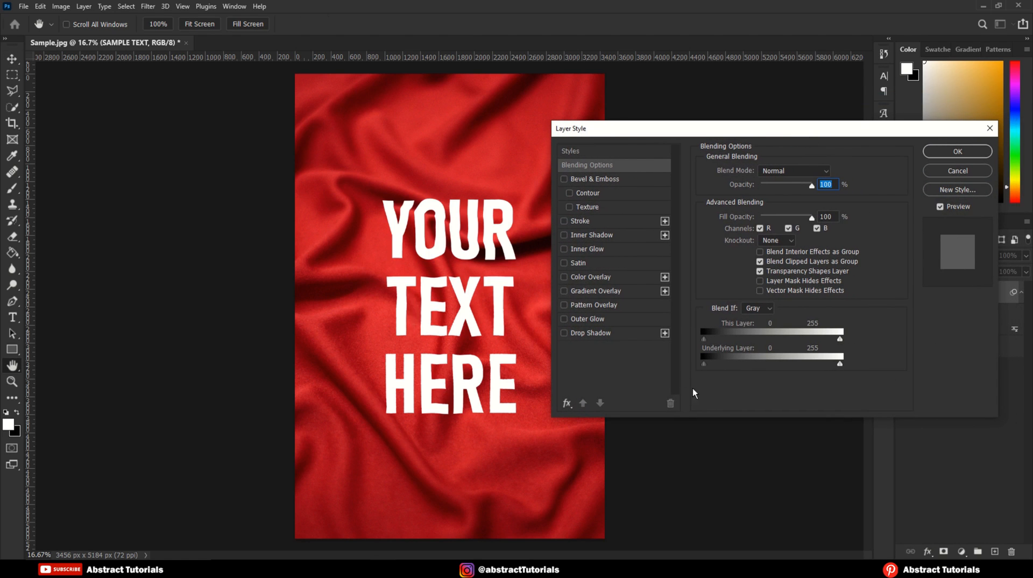
{"action": "mouse_move", "coordinate": [704, 368]}
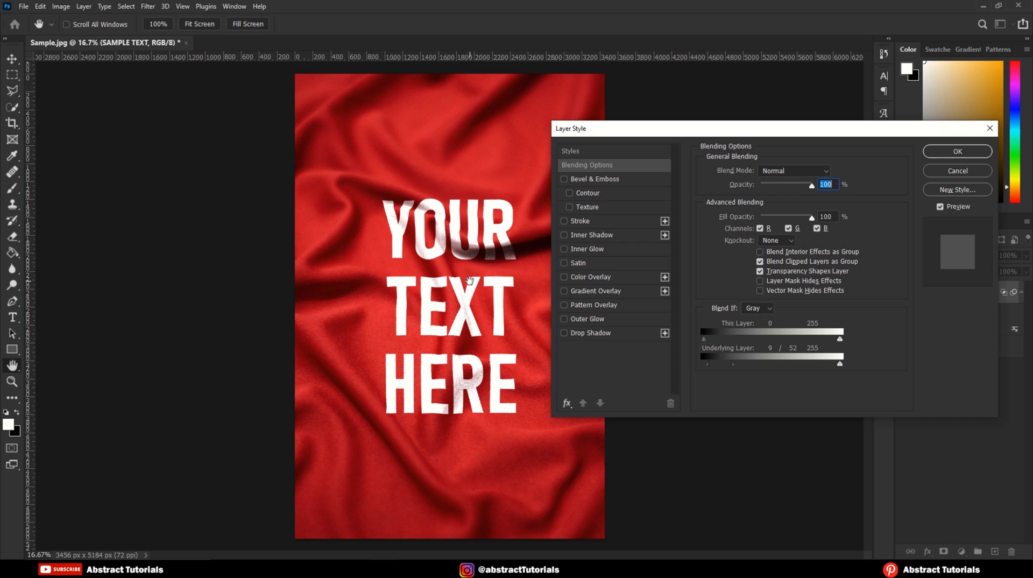
{"action": "mouse_move", "coordinate": [580, 303]}
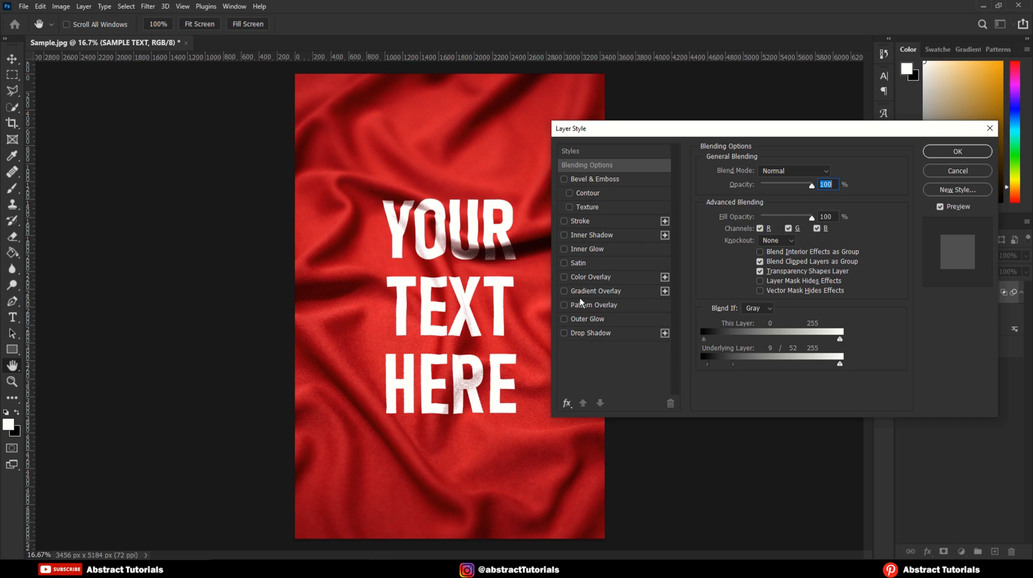
Step: Give the text a Color Overlay of yellow fddc00 and apply the layer style
{"action": "left_click", "coordinate": [590, 277]}
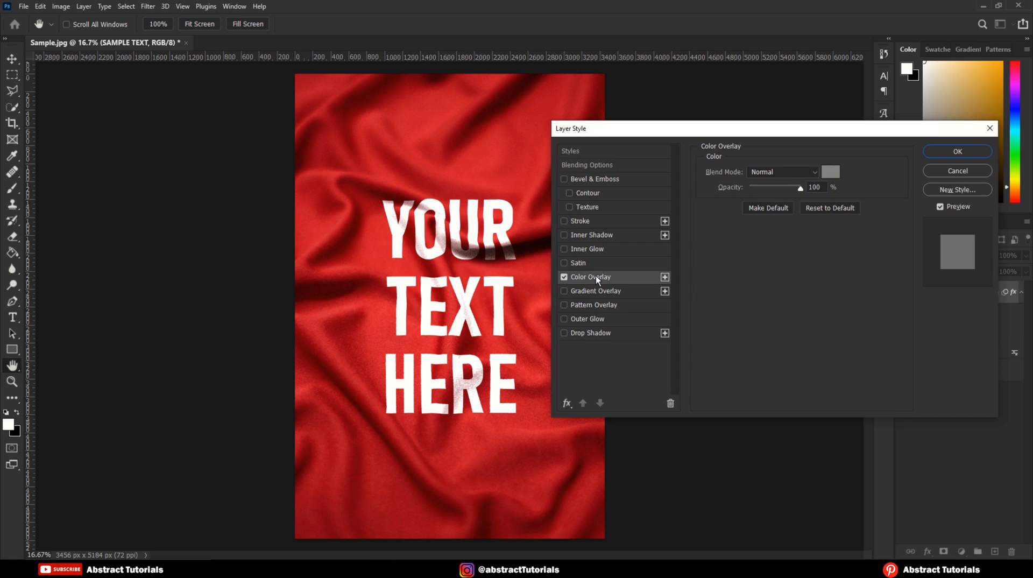
{"action": "left_click", "coordinate": [830, 172]}
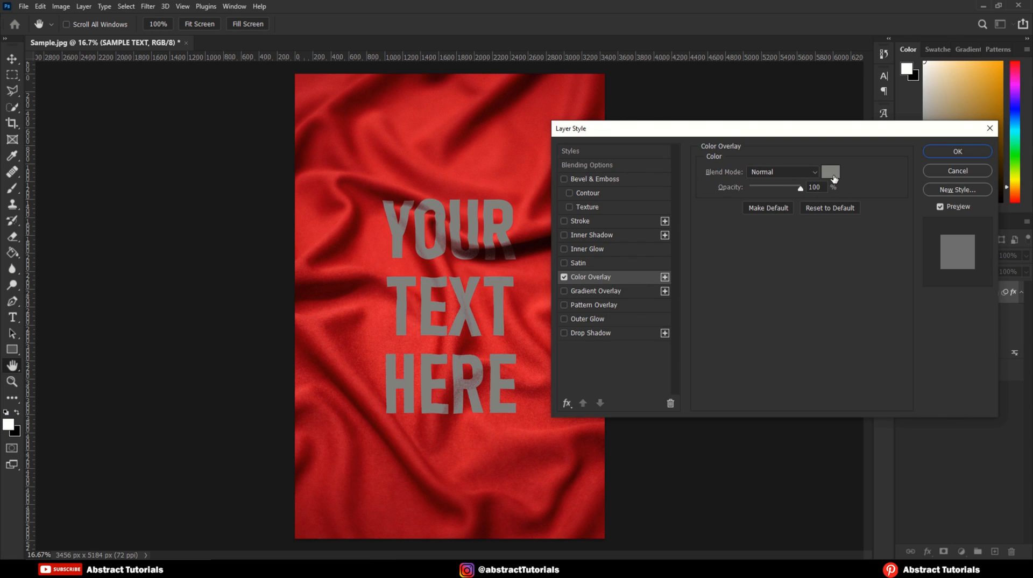
{"action": "left_click", "coordinate": [830, 172]}
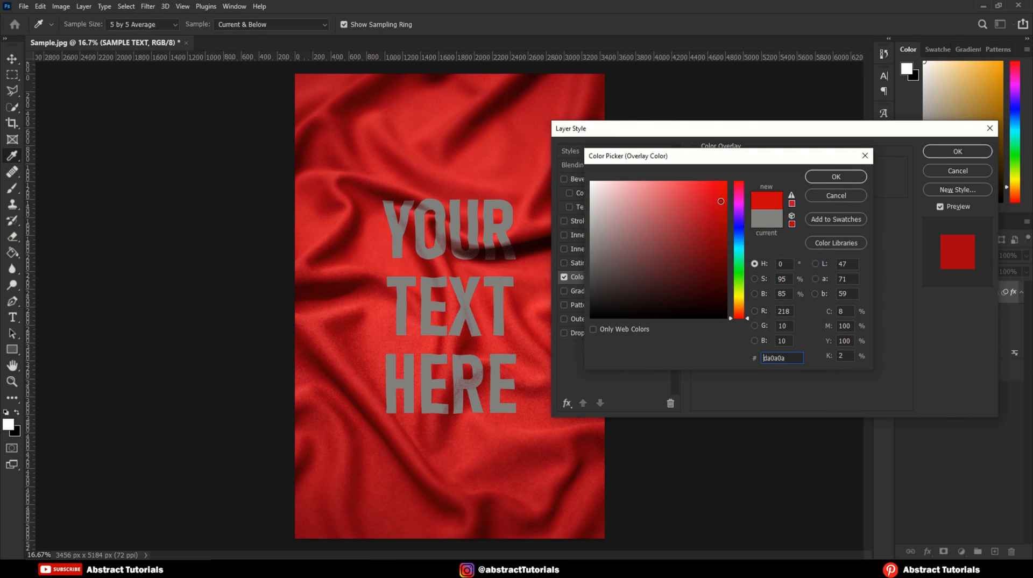
{"action": "left_click", "coordinate": [738, 244]}
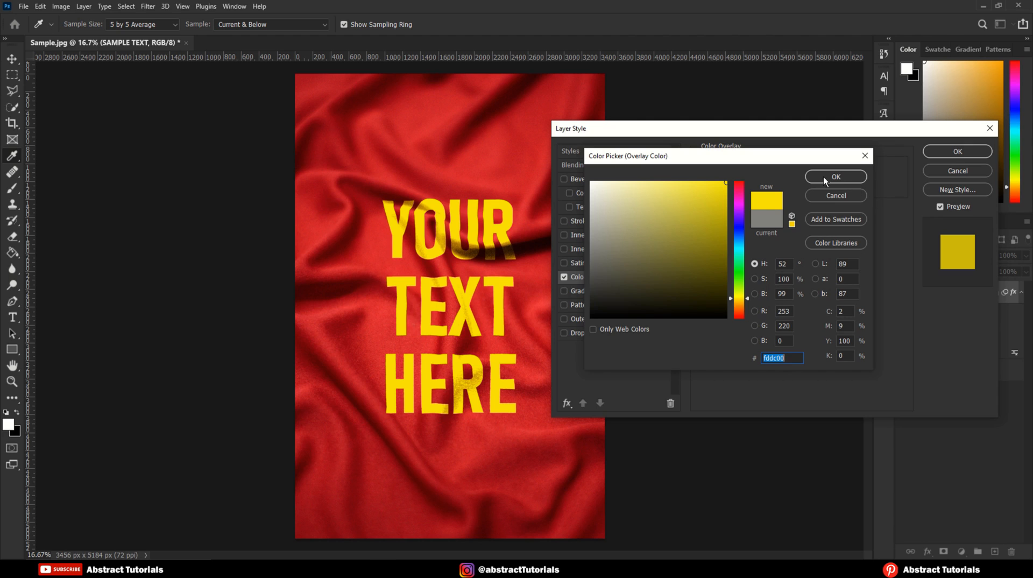
{"action": "left_click", "coordinate": [835, 176]}
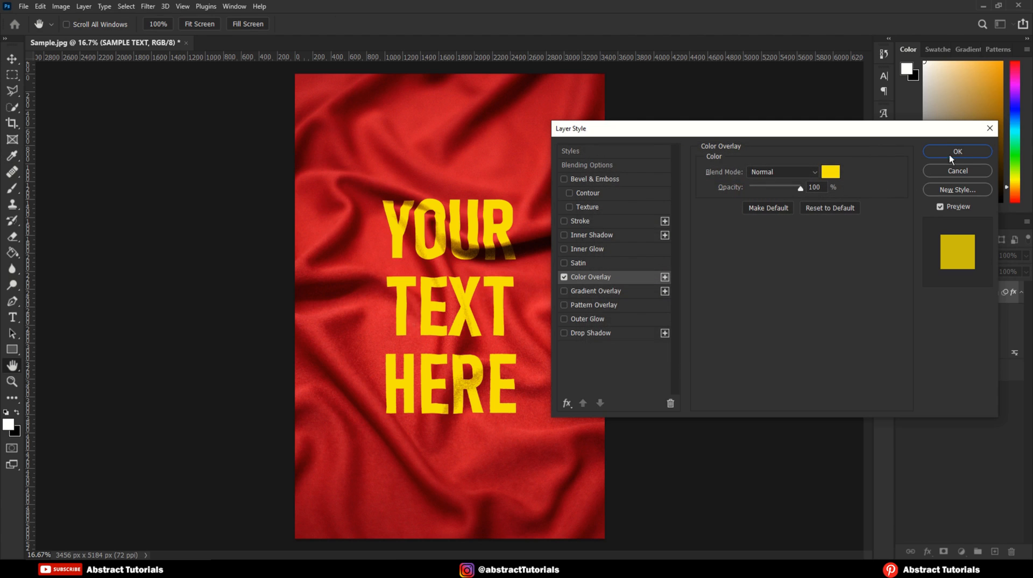
{"action": "left_click", "coordinate": [956, 150]}
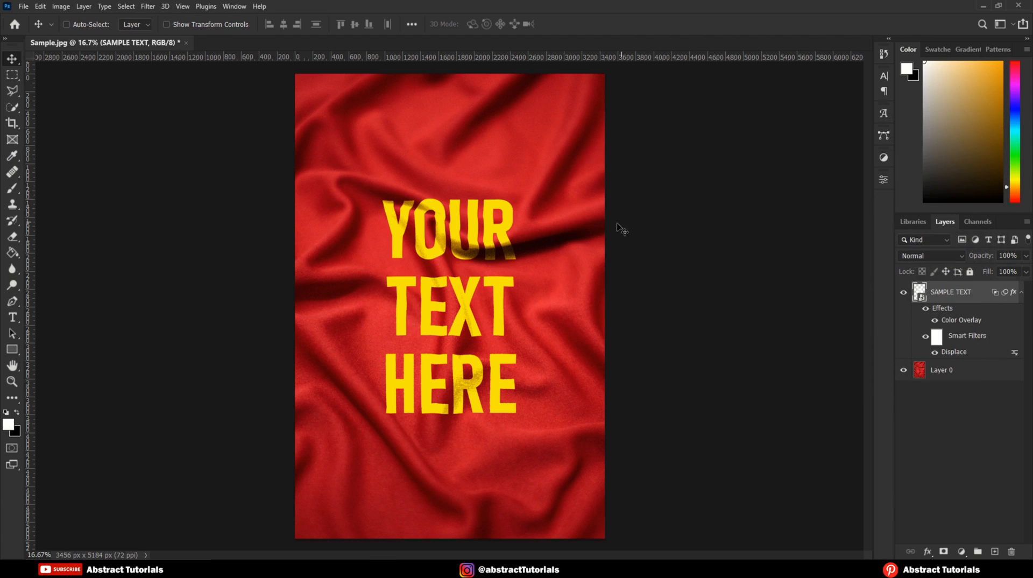